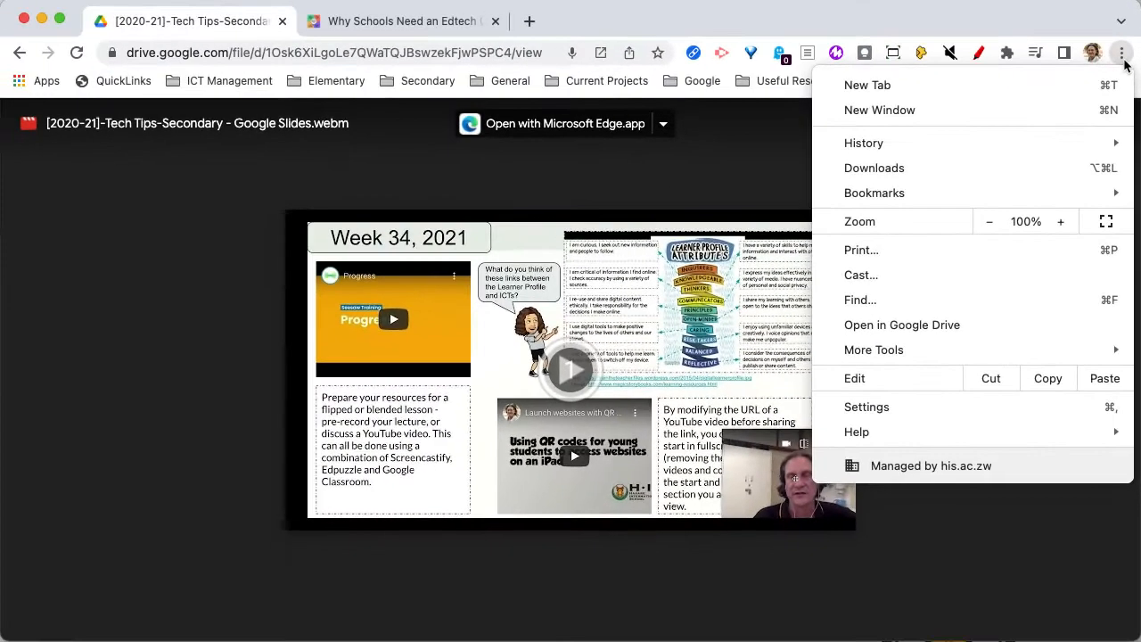
{"action": "mouse_move", "coordinate": [866, 407]}
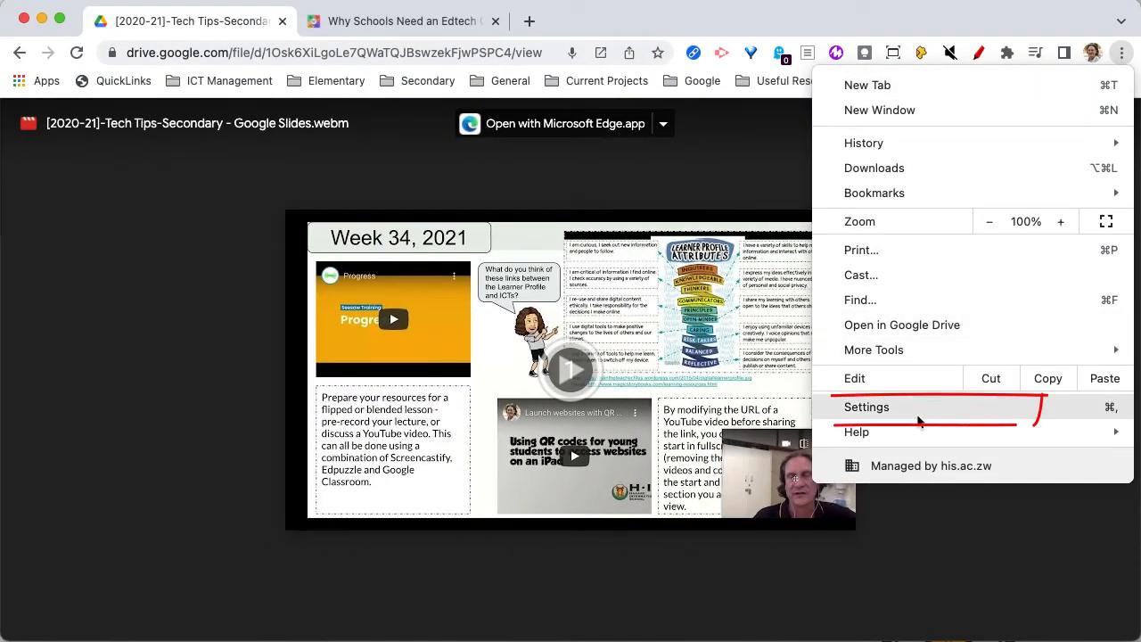
Open Chrome Settings from the three-dot browser menu
{"action": "left_click", "coordinate": [866, 407]}
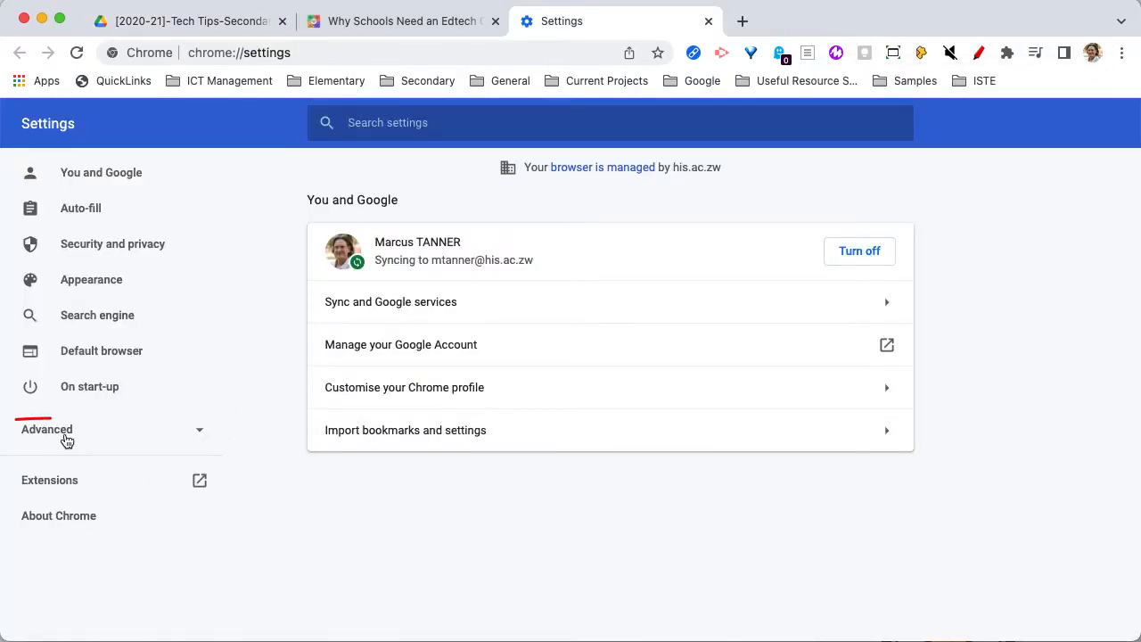
Switch on Live Caption under Advanced > Accessibility in Chrome Settings
{"action": "left_click", "coordinate": [46, 429]}
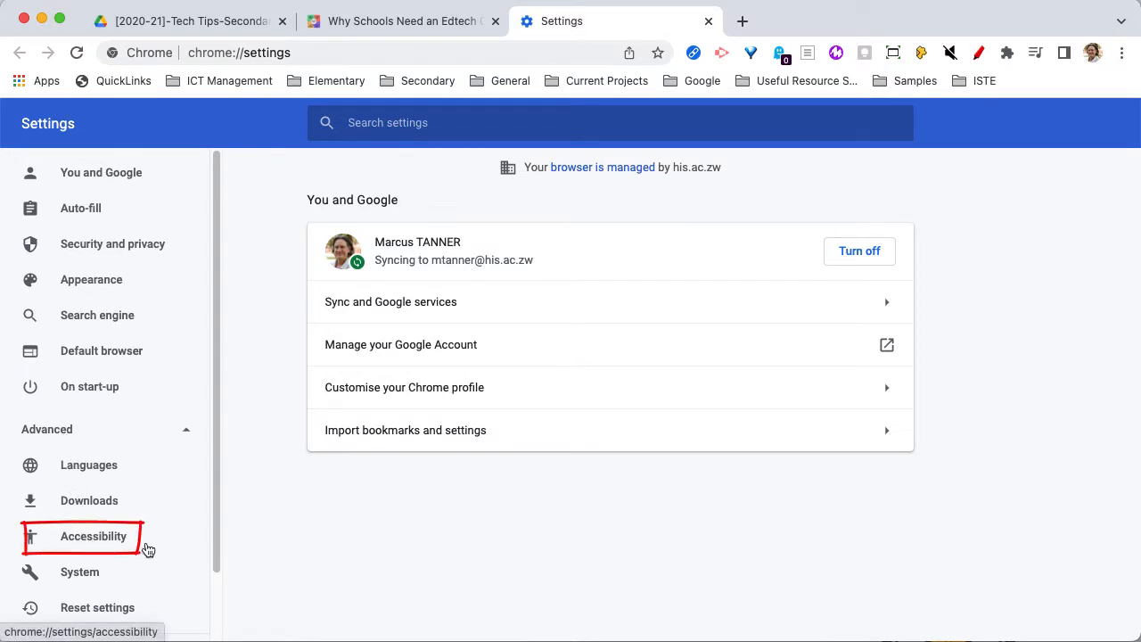
{"action": "left_click", "coordinate": [93, 536]}
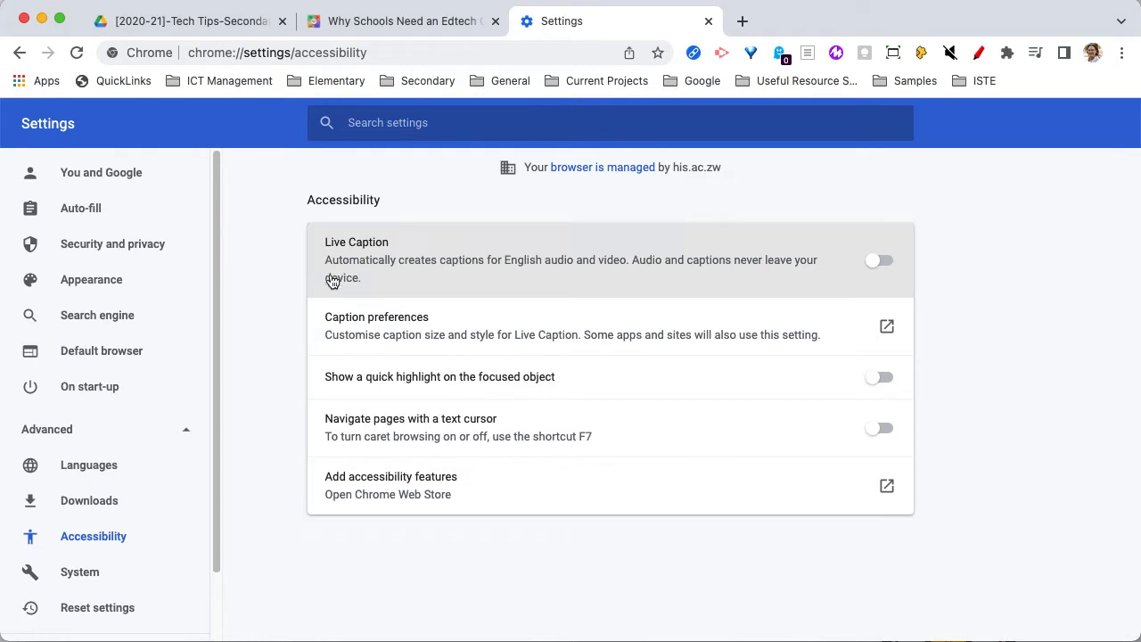
{"action": "mouse_move", "coordinate": [280, 300]}
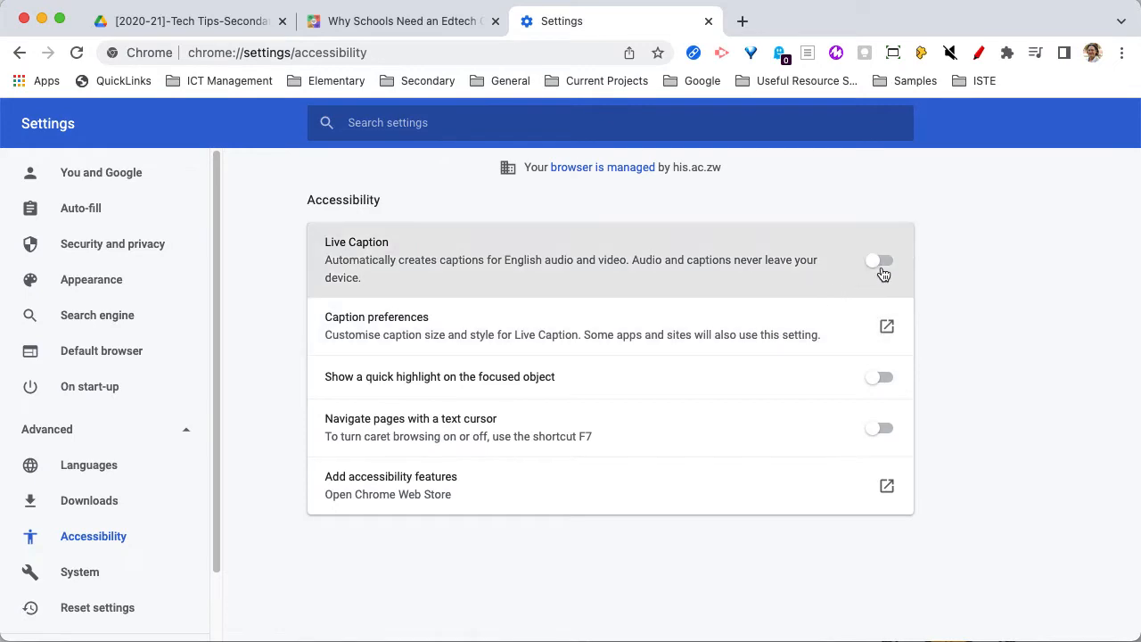
{"action": "left_click", "coordinate": [879, 259]}
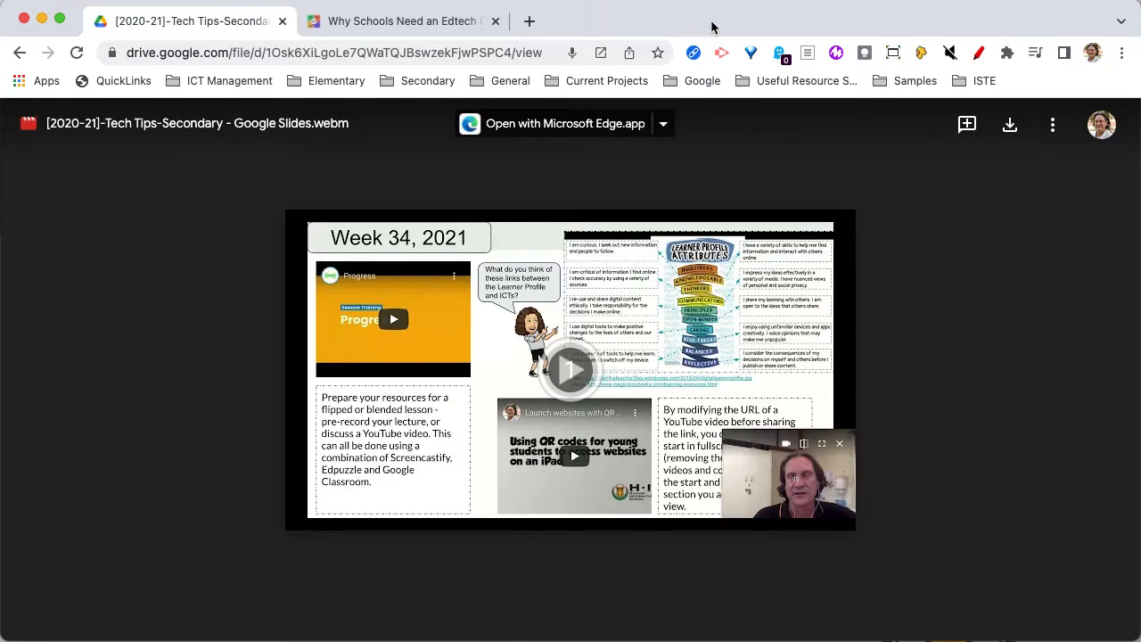
{"action": "mouse_move", "coordinate": [1055, 248]}
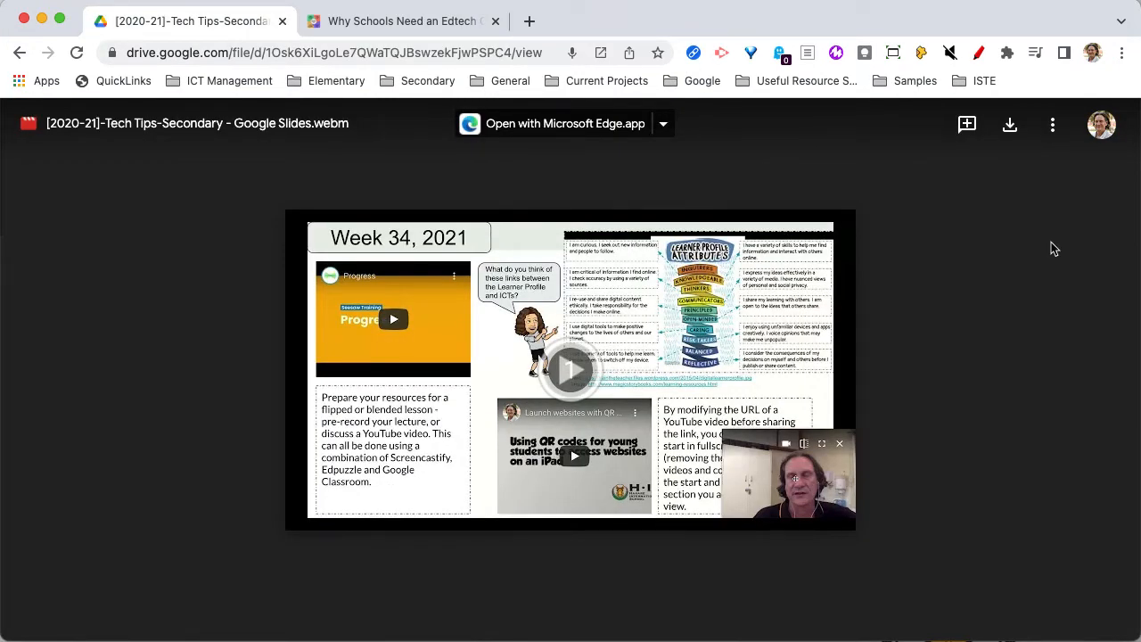
{"action": "mouse_move", "coordinate": [561, 378]}
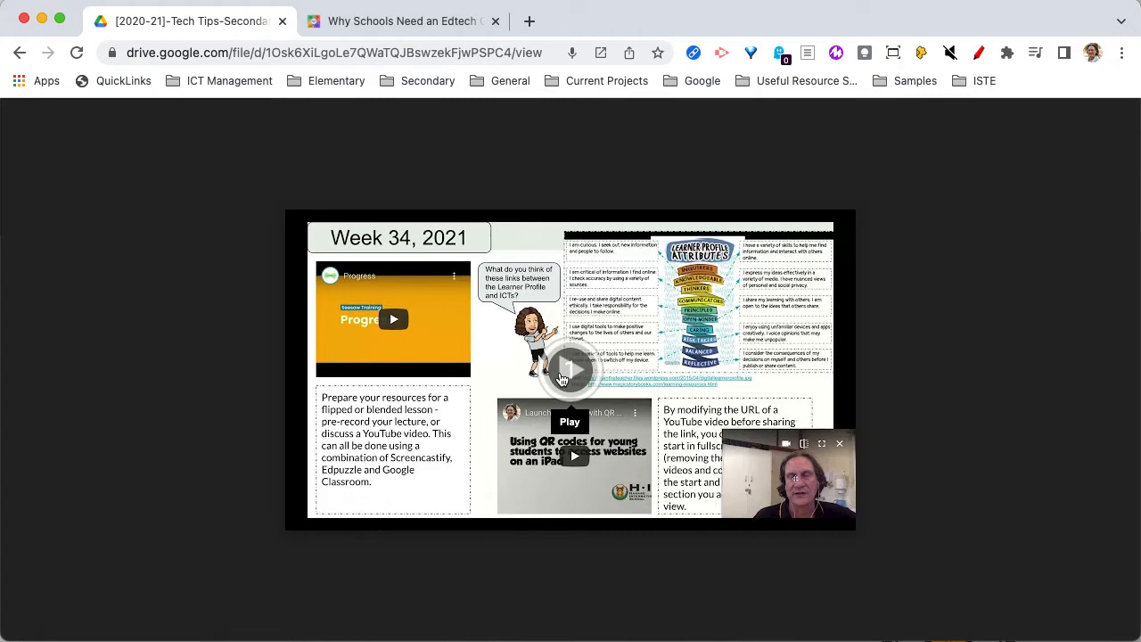
Play the Tech Tips-Secondary slides video in the Drive preview
{"action": "left_click", "coordinate": [570, 369]}
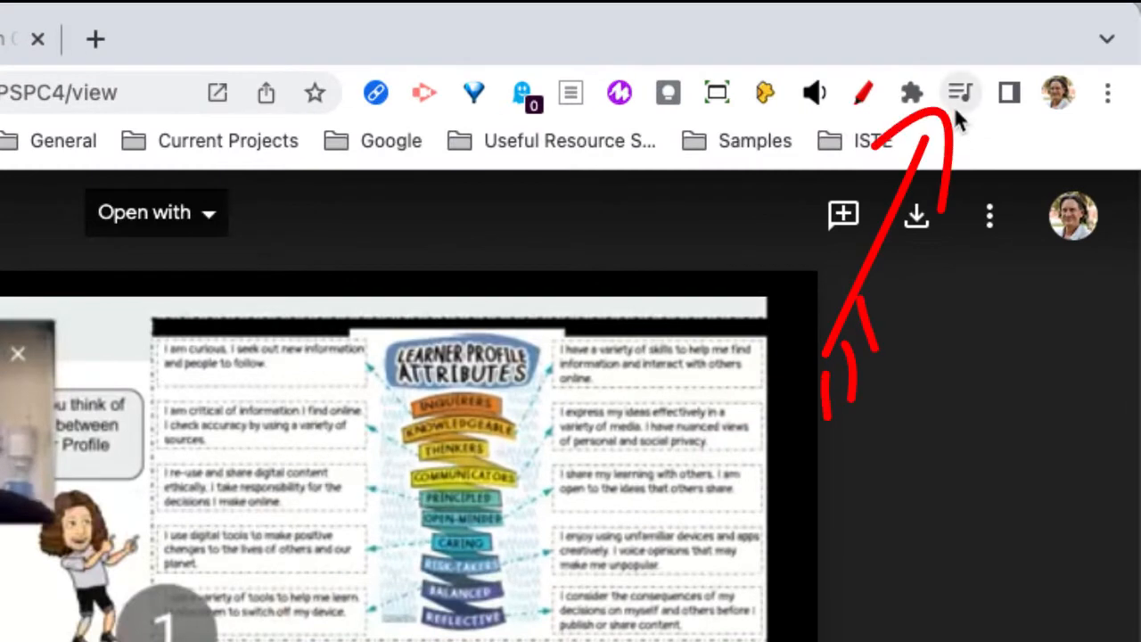
{"action": "mouse_move", "coordinate": [961, 91]}
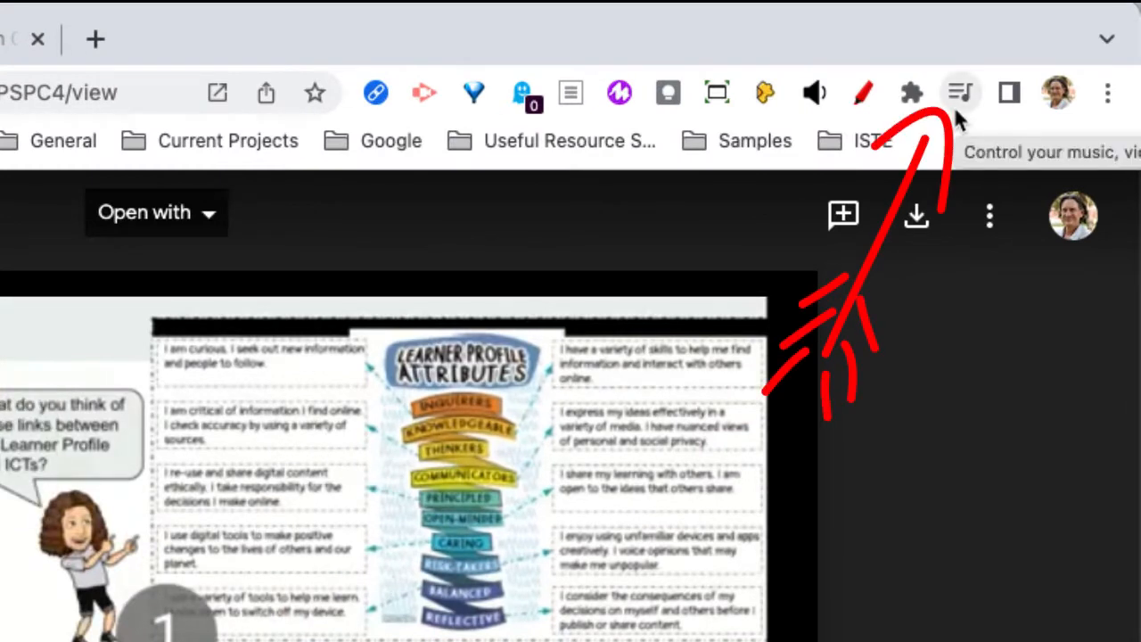
Pause the Tech Tips video at 0:37 from the toolbar media controls
{"action": "left_click", "coordinate": [957, 91]}
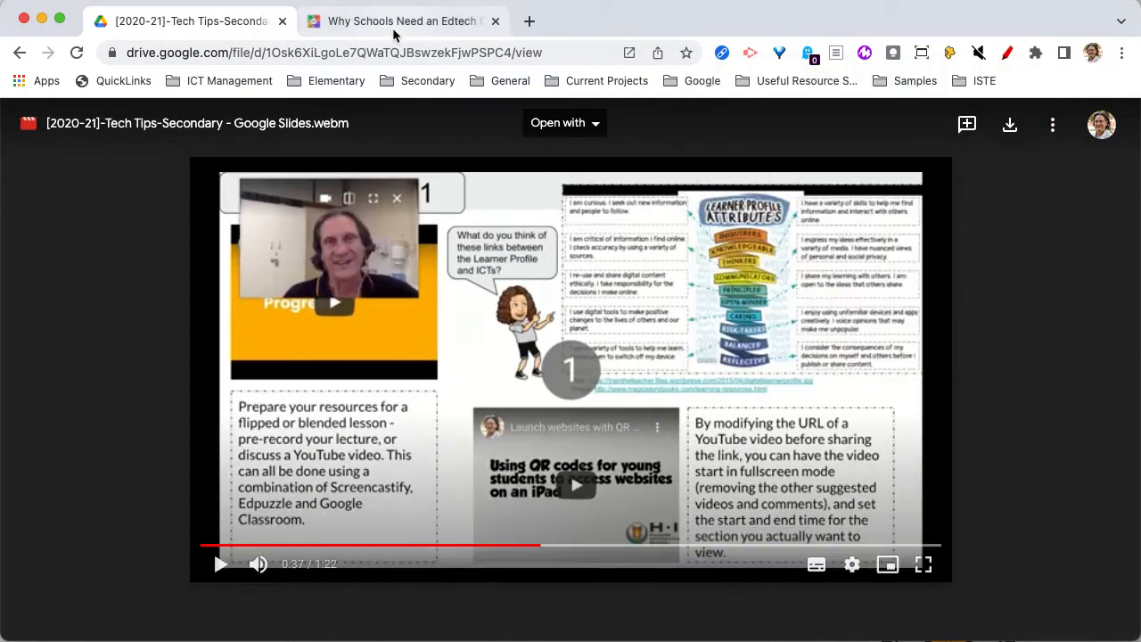
{"action": "mouse_move", "coordinate": [396, 25]}
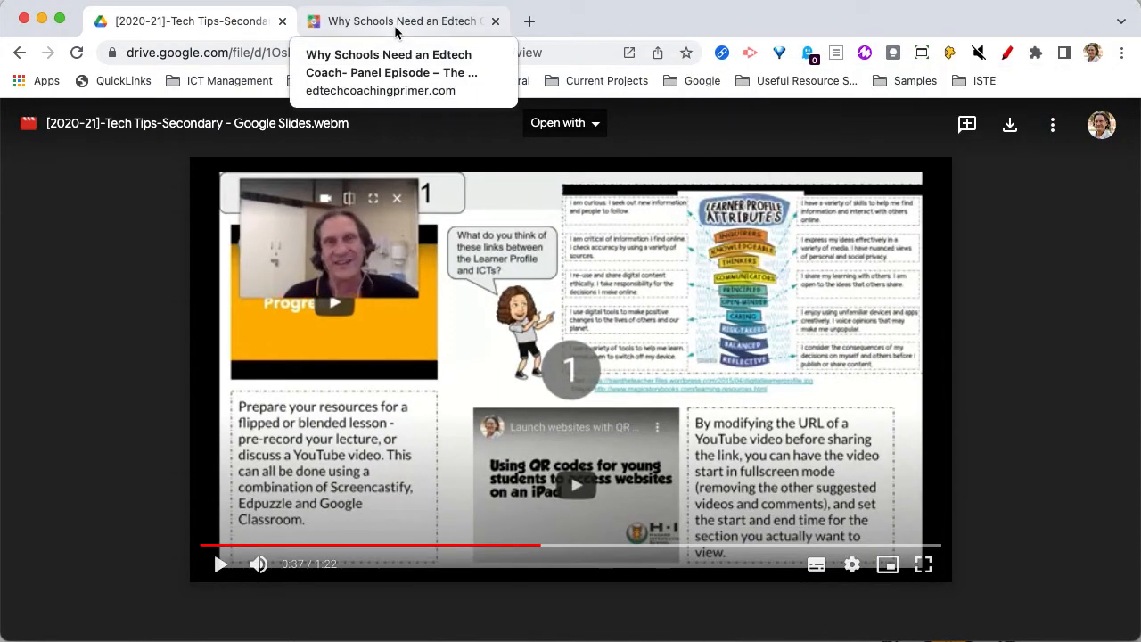
Play the 'Why Schools Need an Edtech Coach' podcast and turn off Live Caption in media controls
{"action": "left_click", "coordinate": [401, 20]}
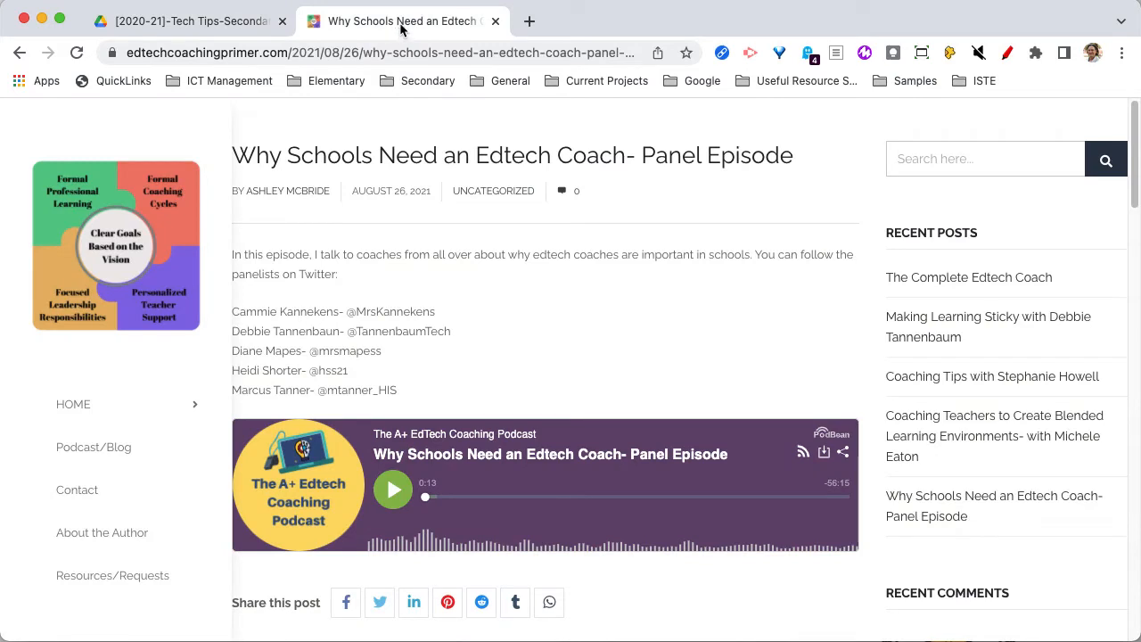
{"action": "mouse_move", "coordinate": [404, 31]}
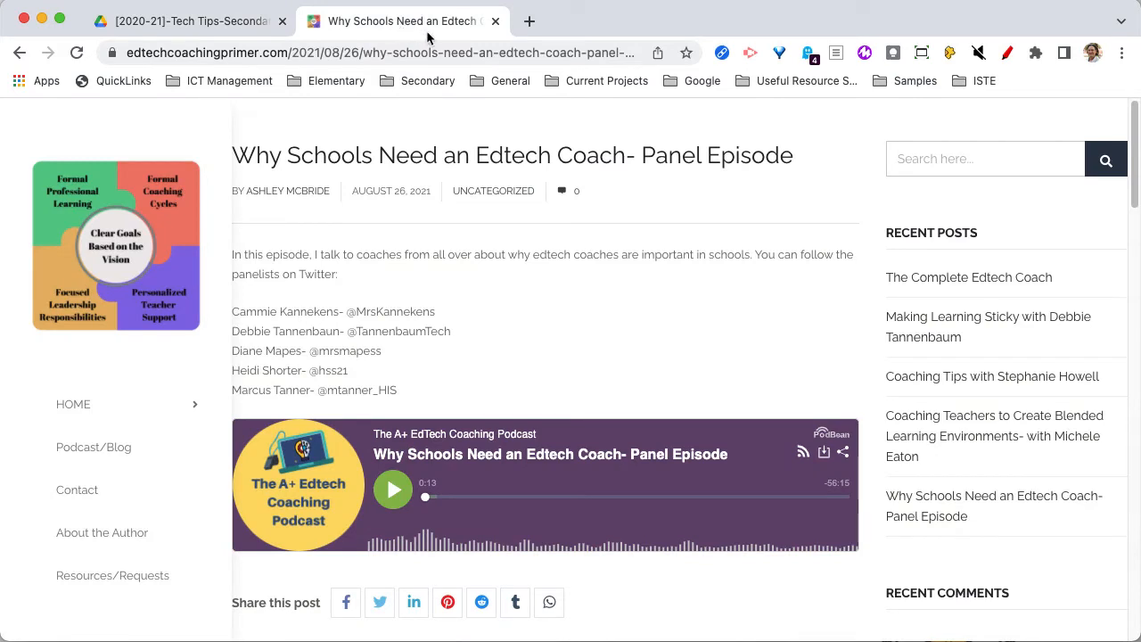
{"action": "left_click", "coordinate": [393, 489]}
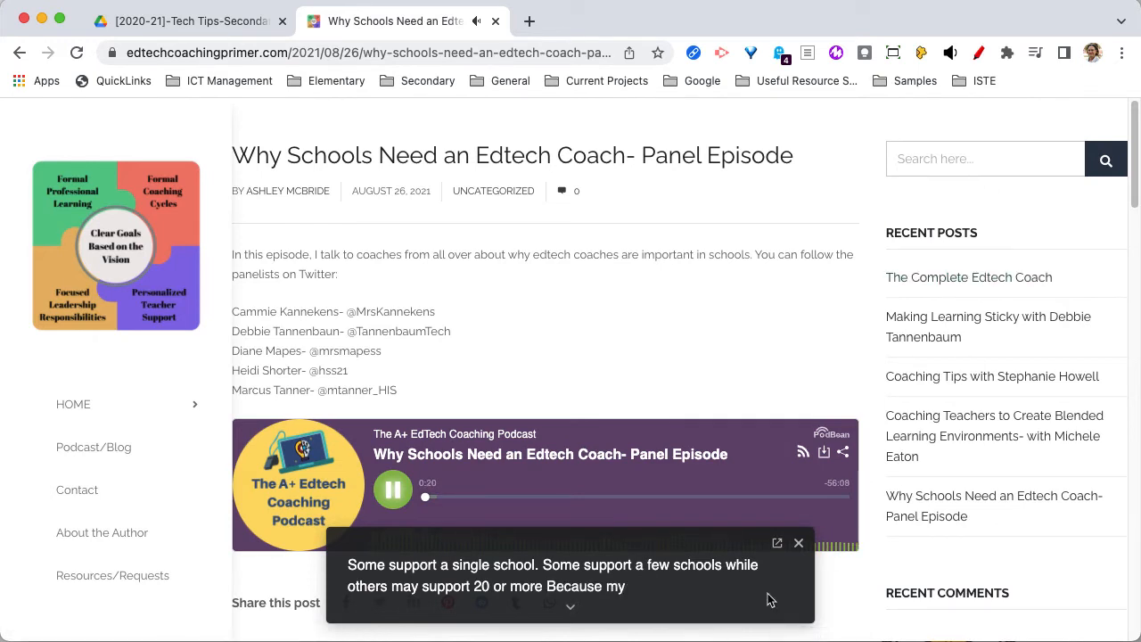
{"action": "left_click", "coordinate": [1035, 52]}
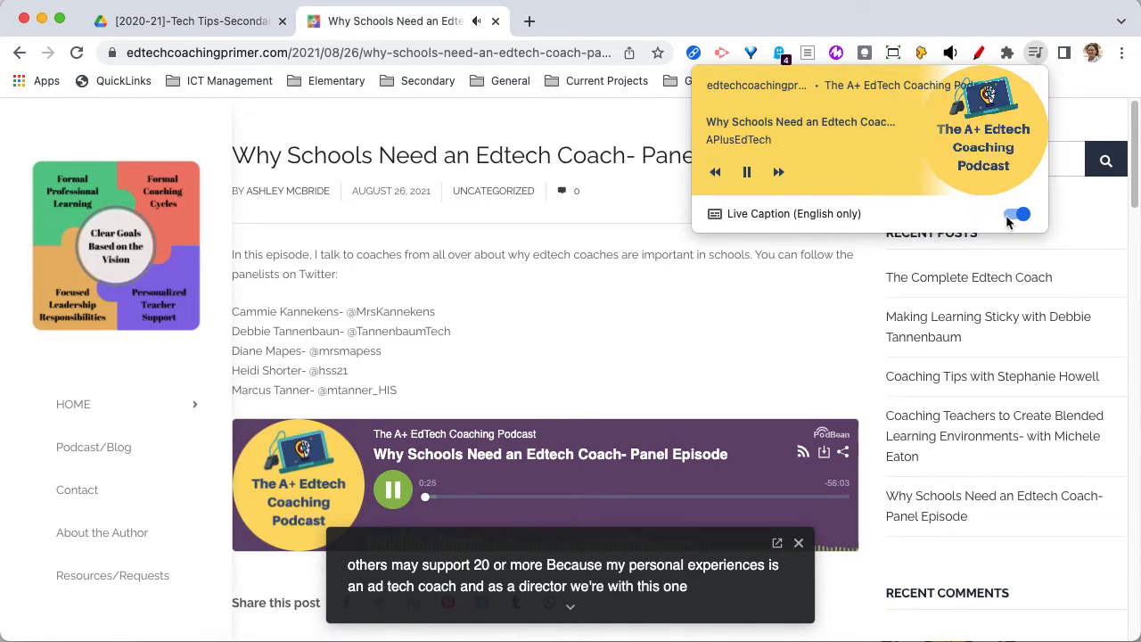
{"action": "left_click", "coordinate": [1017, 213]}
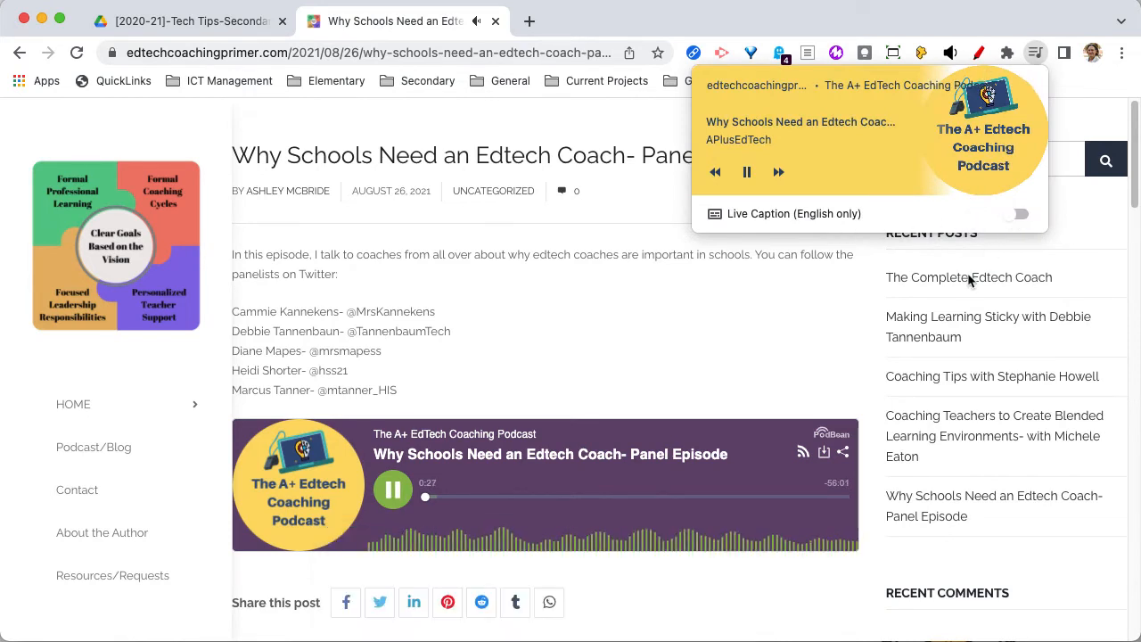